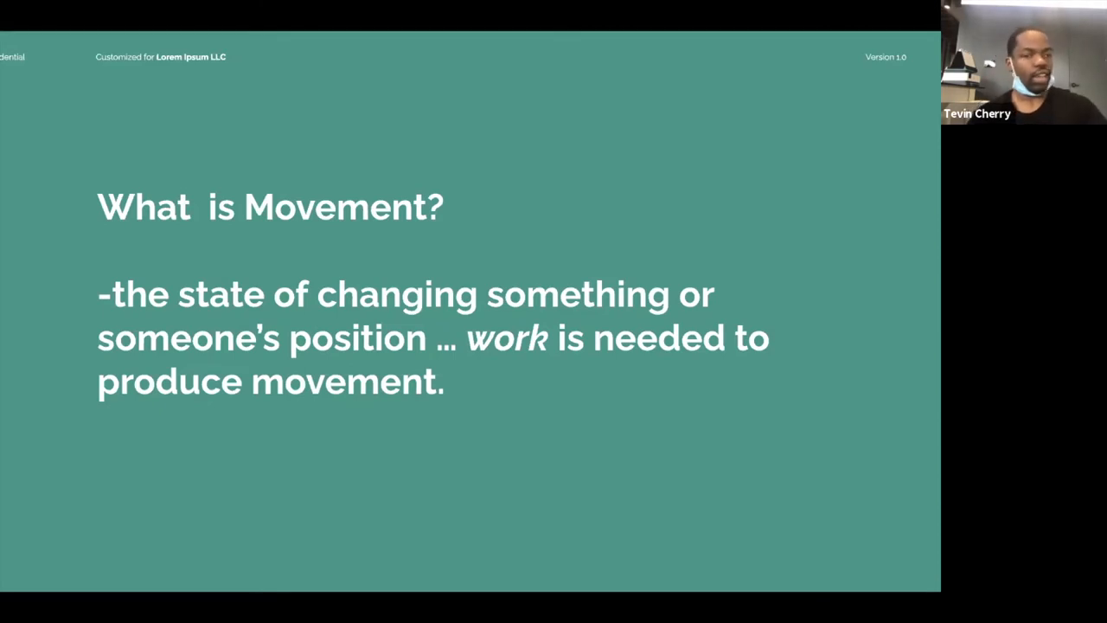
{"action": "mouse_move", "coordinate": [322, 76]}
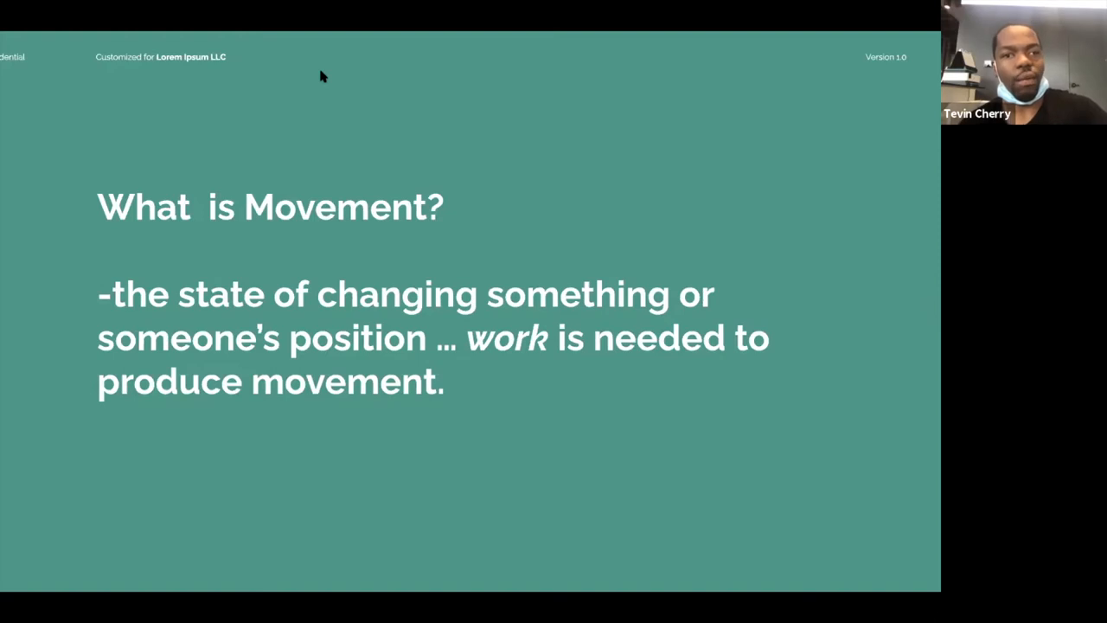
{"action": "mouse_move", "coordinate": [244, 125]}
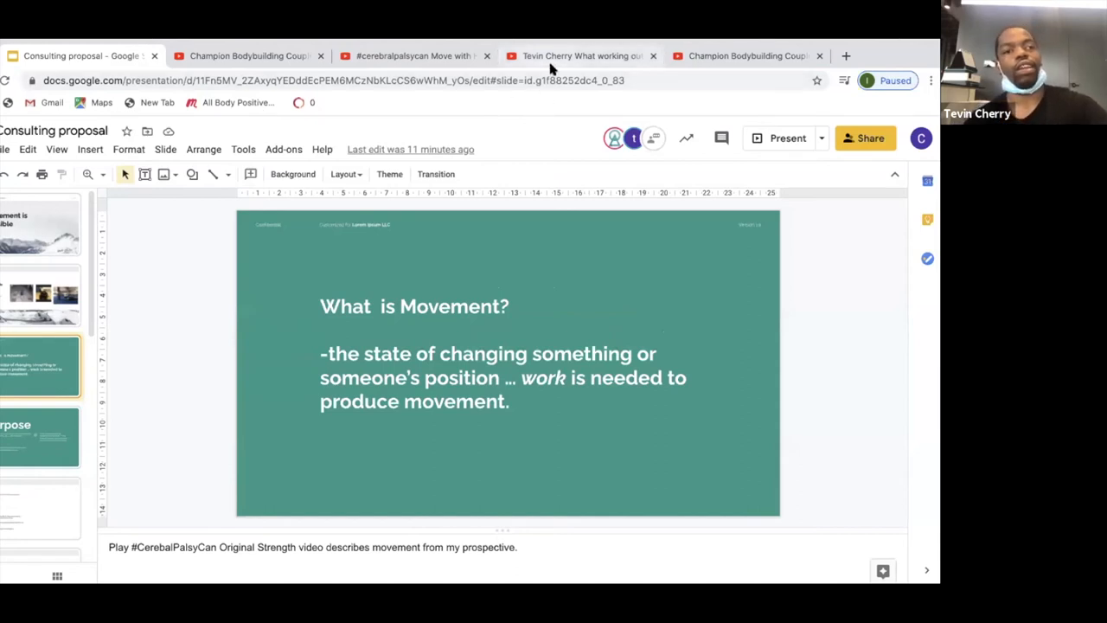
{"action": "mouse_move", "coordinate": [379, 58]}
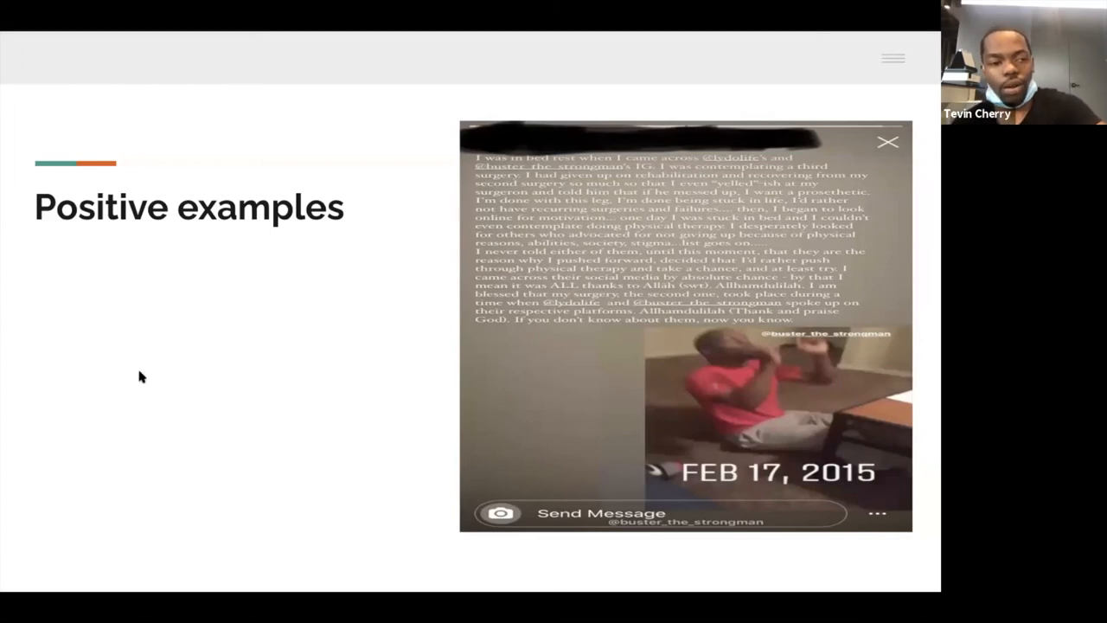
- Leave full-screen presenting and return to the Positive examples slide in the editor
{"action": "key", "text": "Escape"}
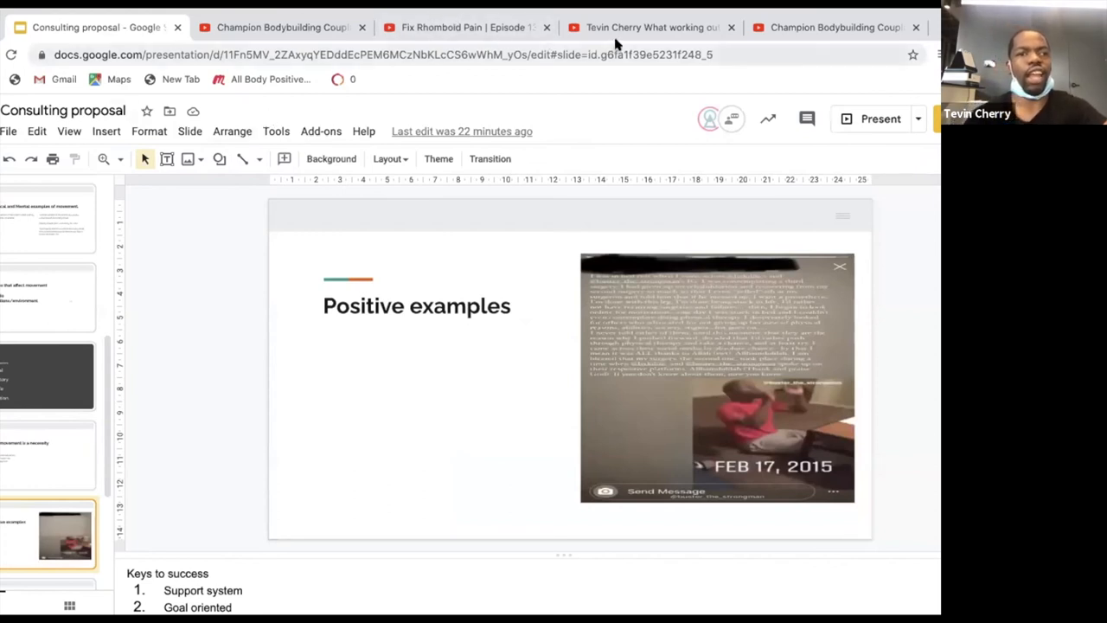
{"action": "mouse_move", "coordinate": [651, 27]}
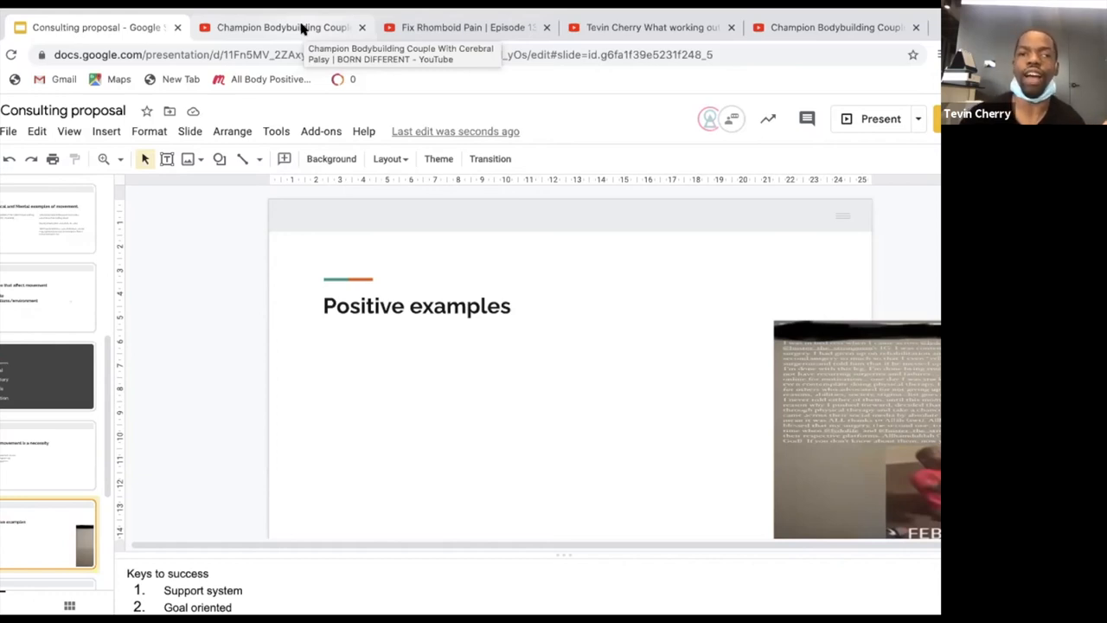
- Present the deck full screen and advance to the Obstacles slide
{"action": "left_click", "coordinate": [879, 117]}
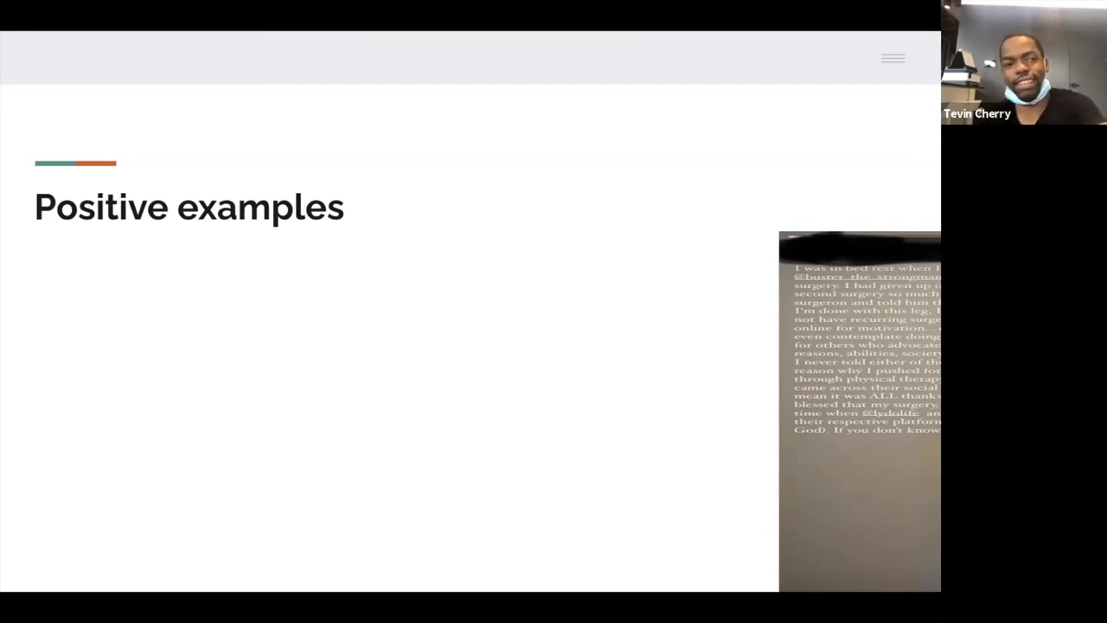
{"action": "key", "text": "Right"}
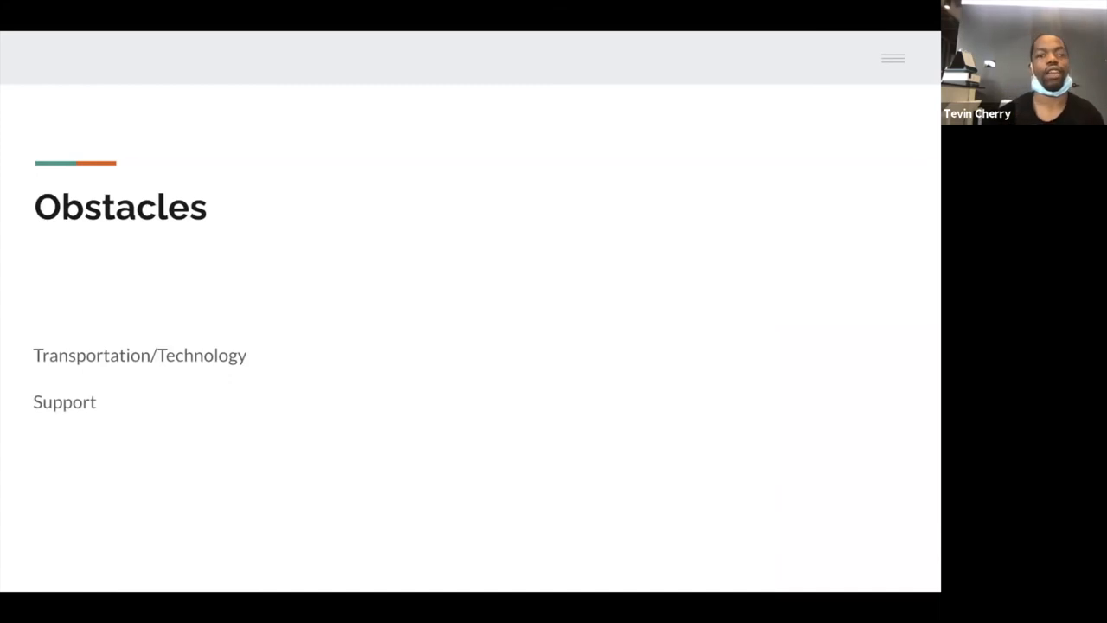